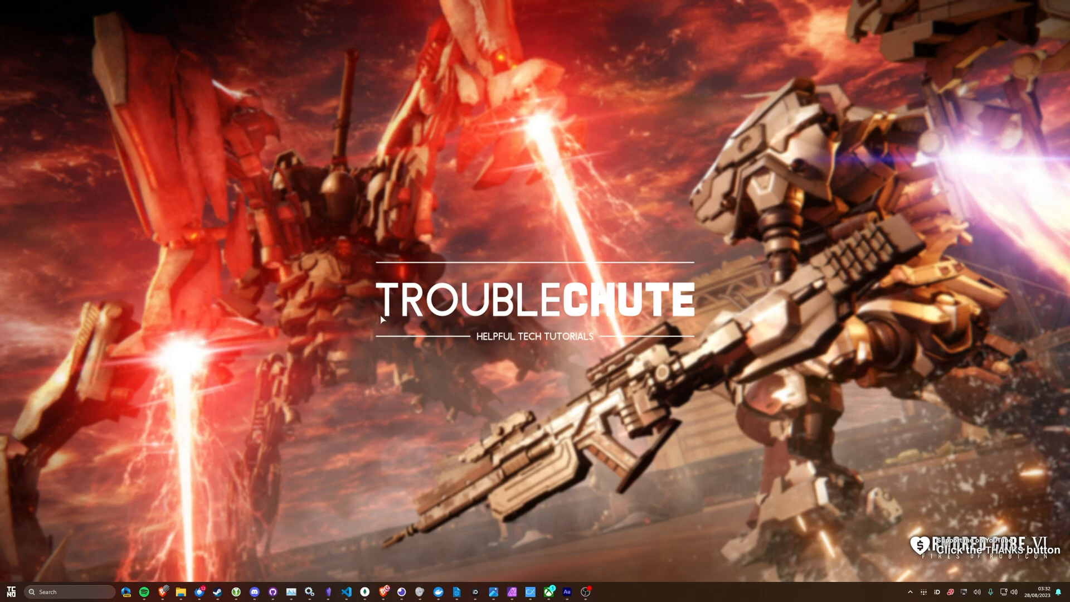
mouse_move(342, 285)
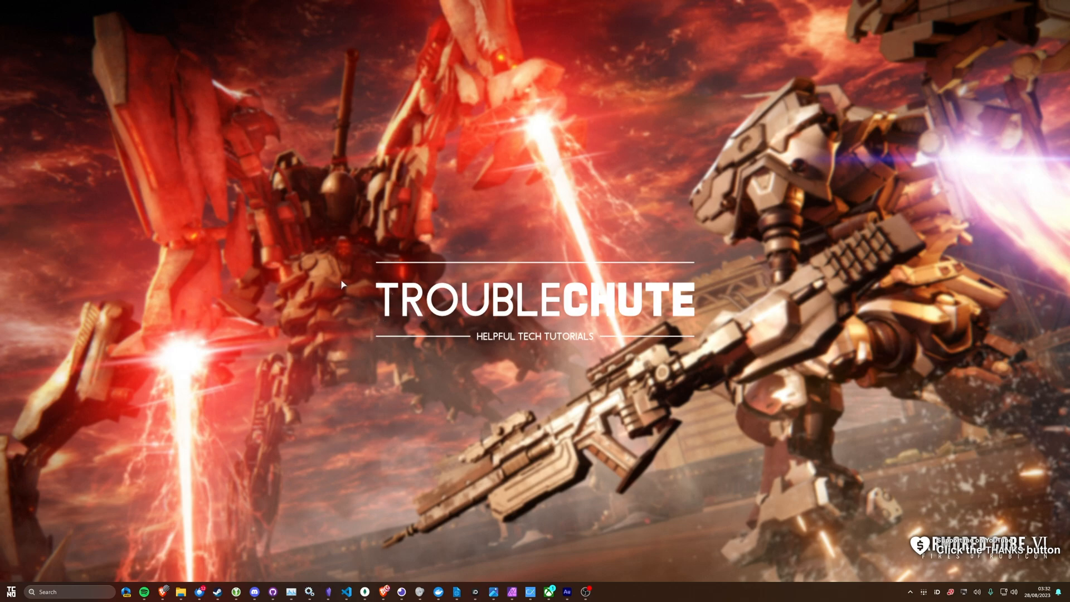
mouse_move(346, 293)
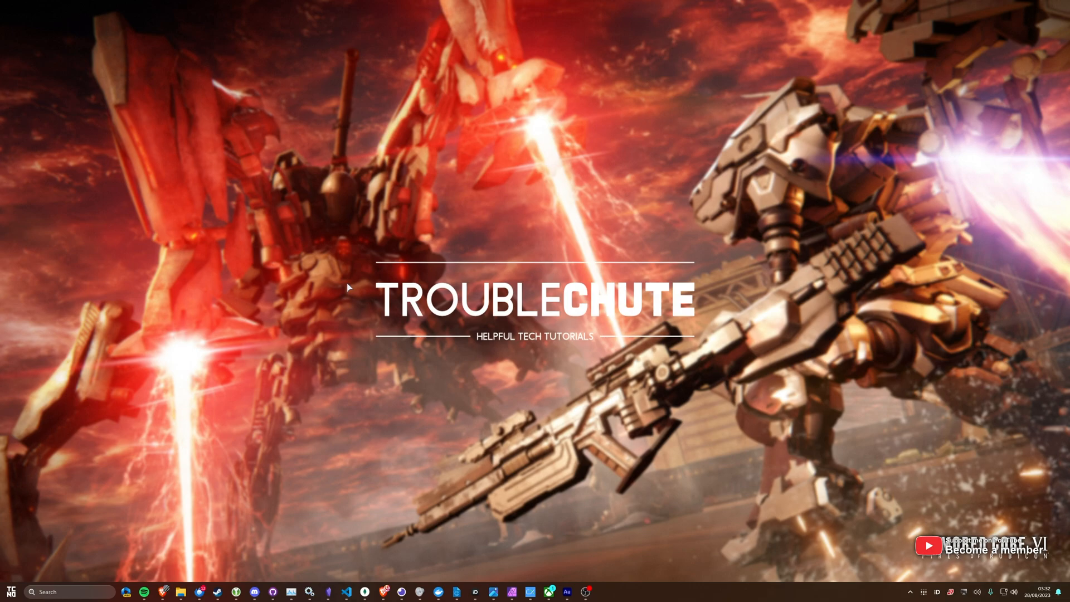
mouse_move(345, 304)
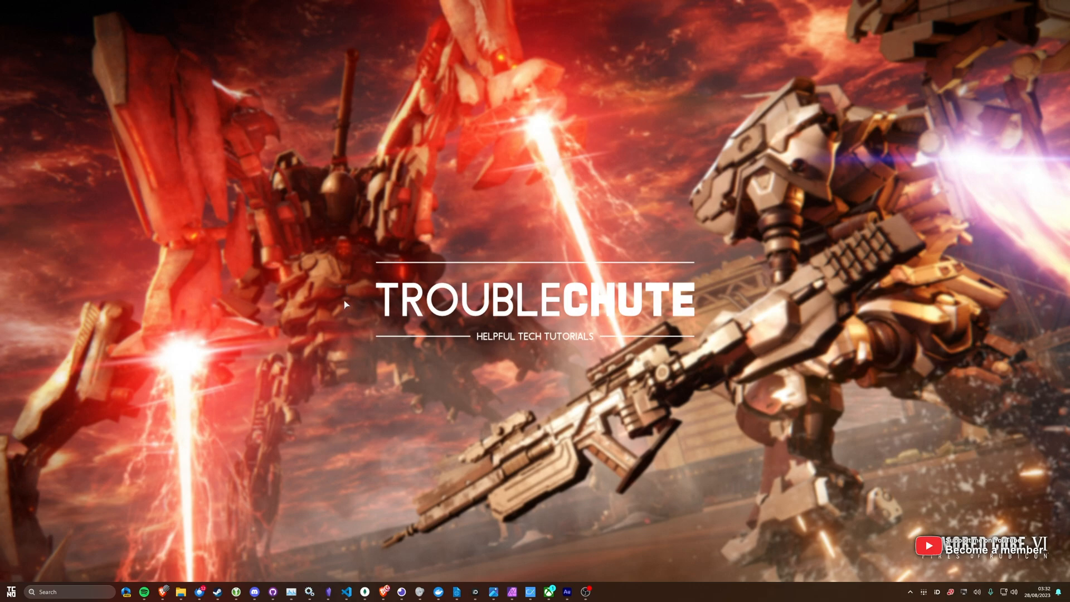
Step: Launch cmd from Run and flush the DNS cache with ipconfig /flushdns
key(Win+r)
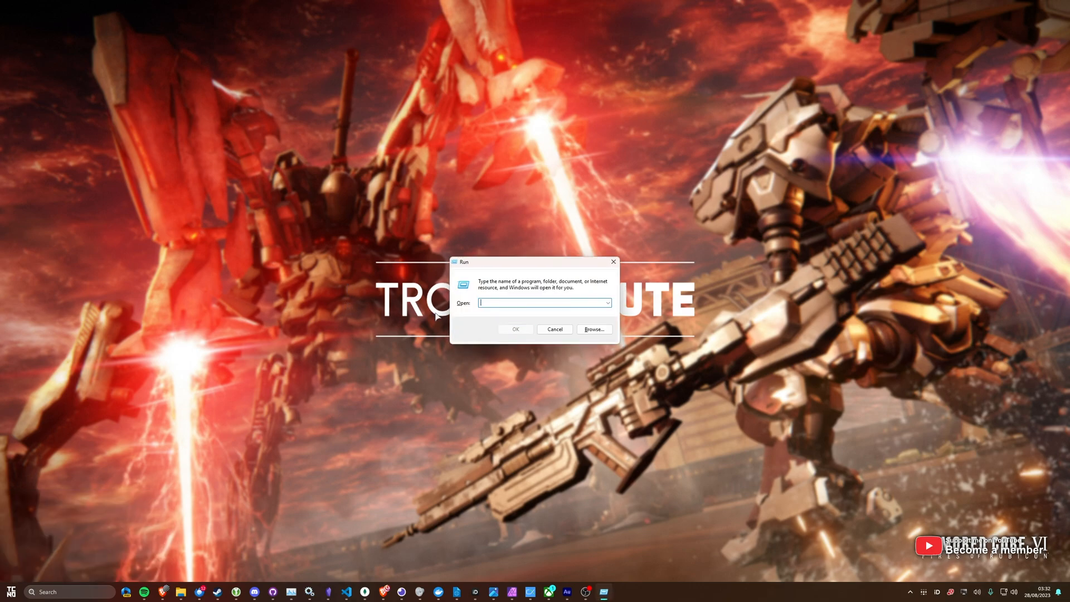
text(cmd)
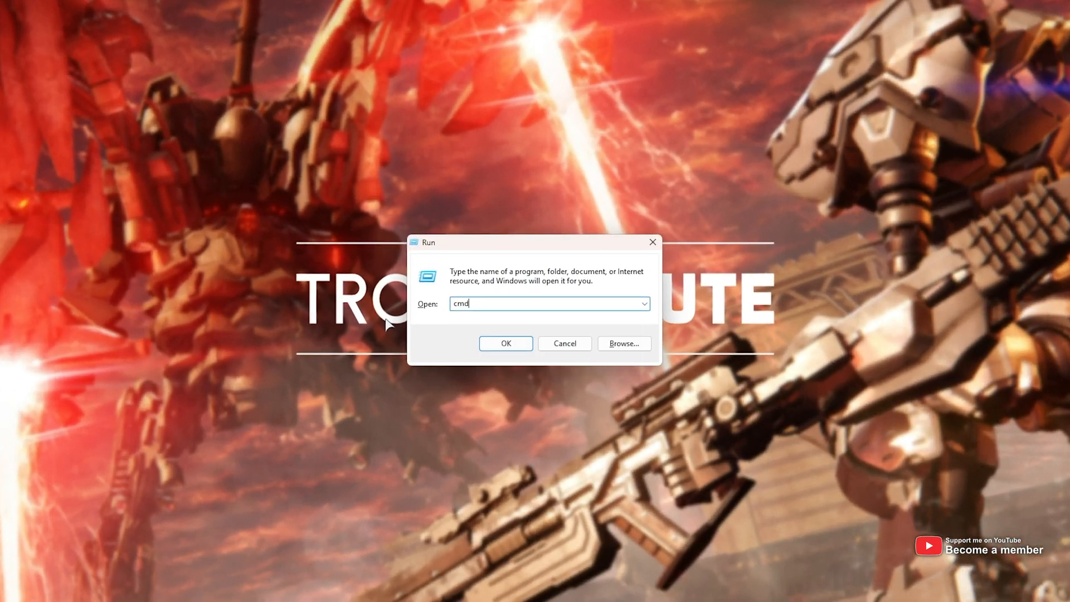
click(504, 343)
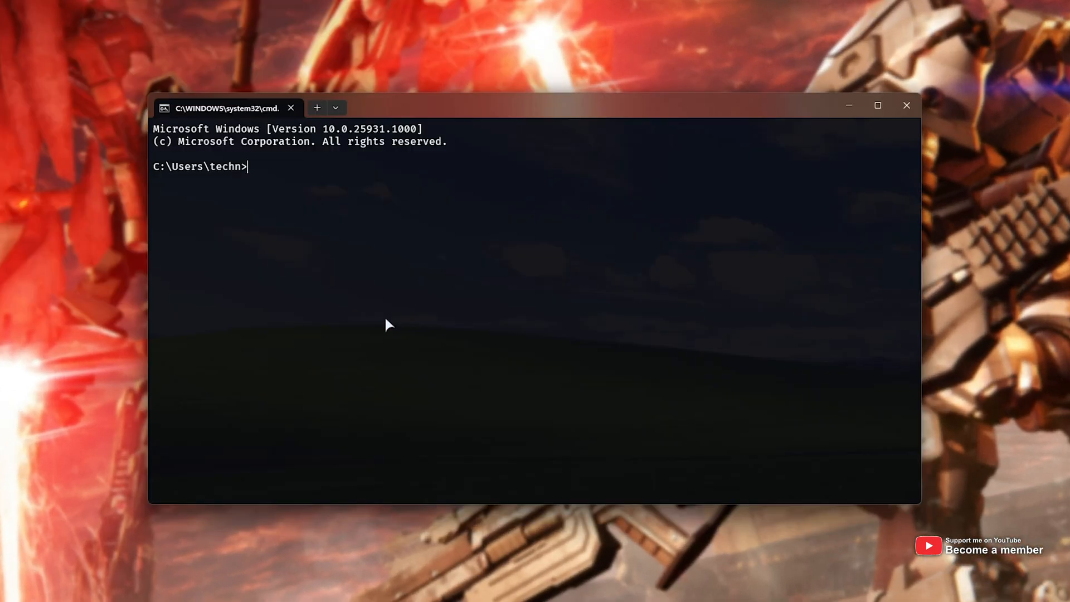
mouse_move(624, 387)
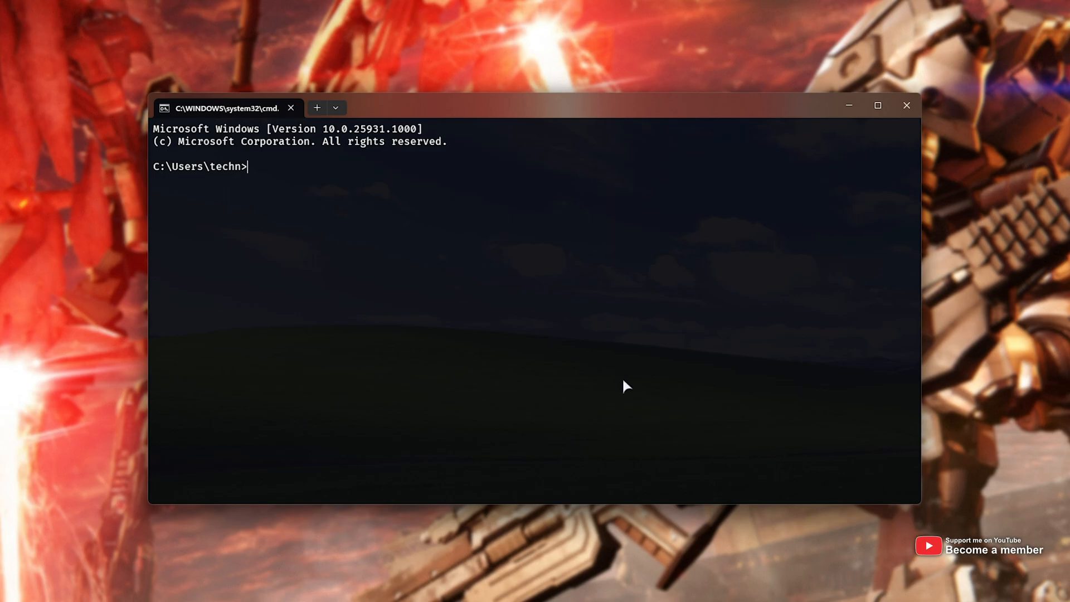
text(ipconfi)
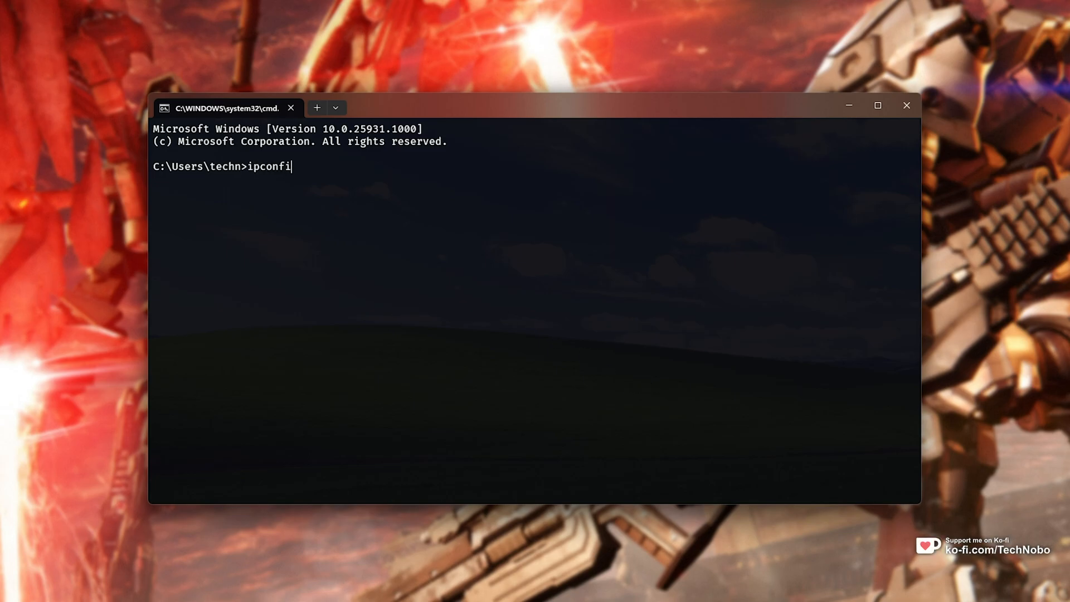
text(g /)
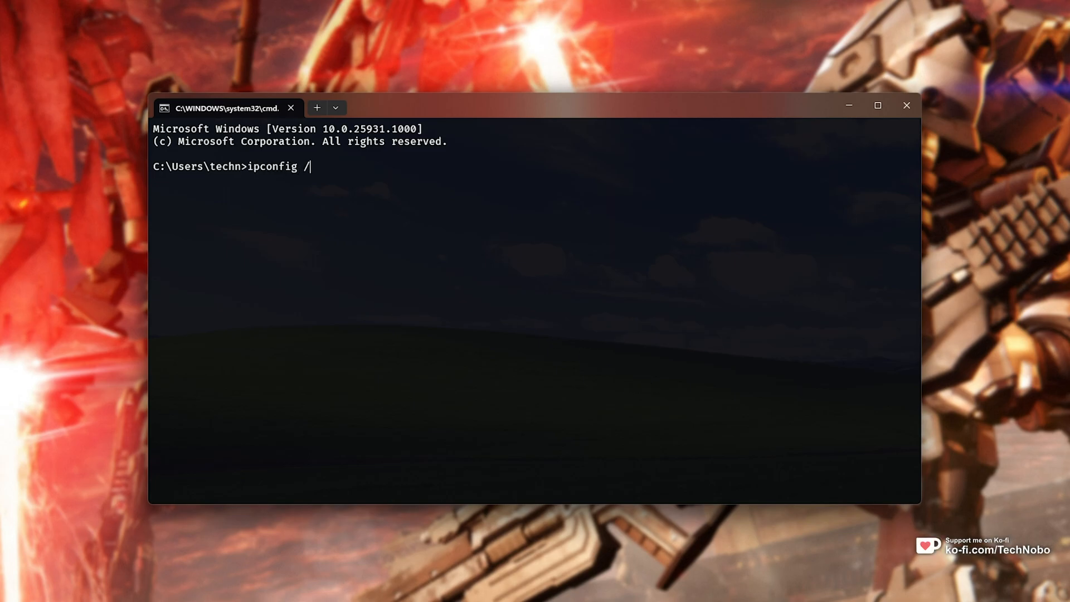
text(flushdns)
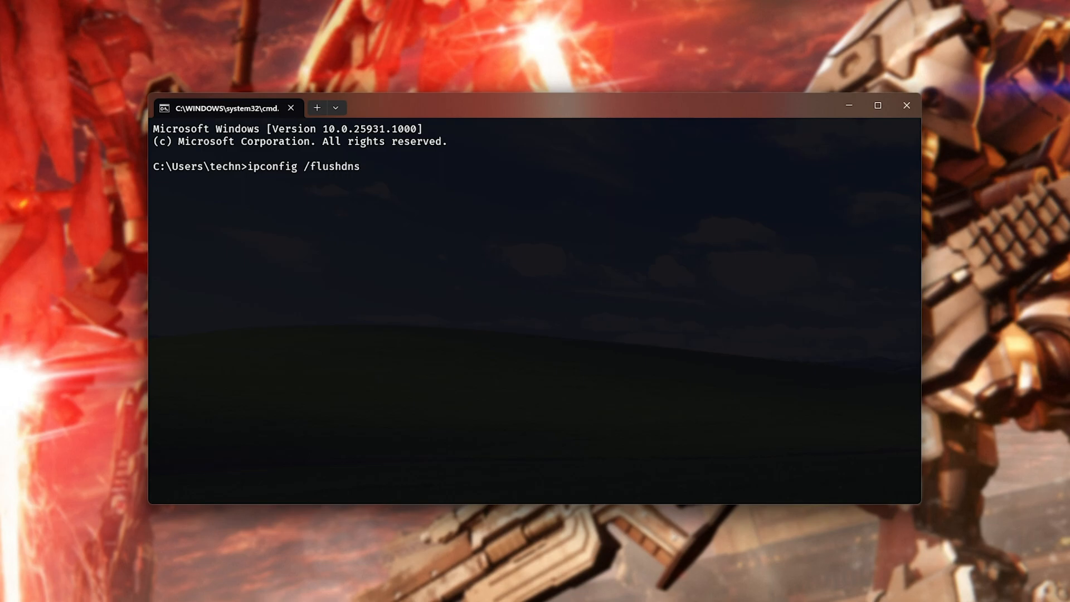
key(Return)
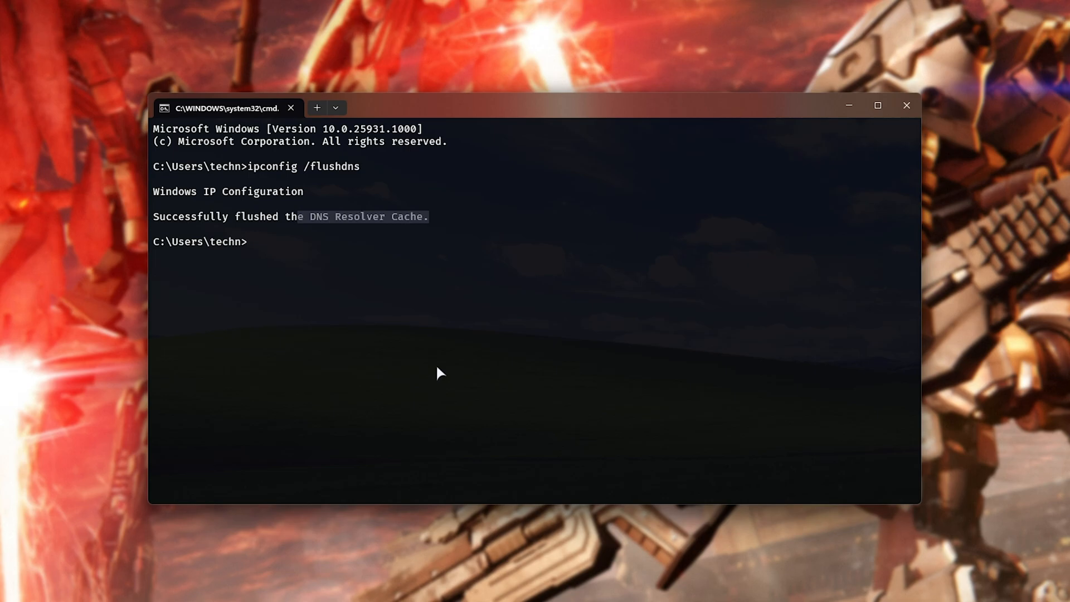
mouse_move(398, 431)
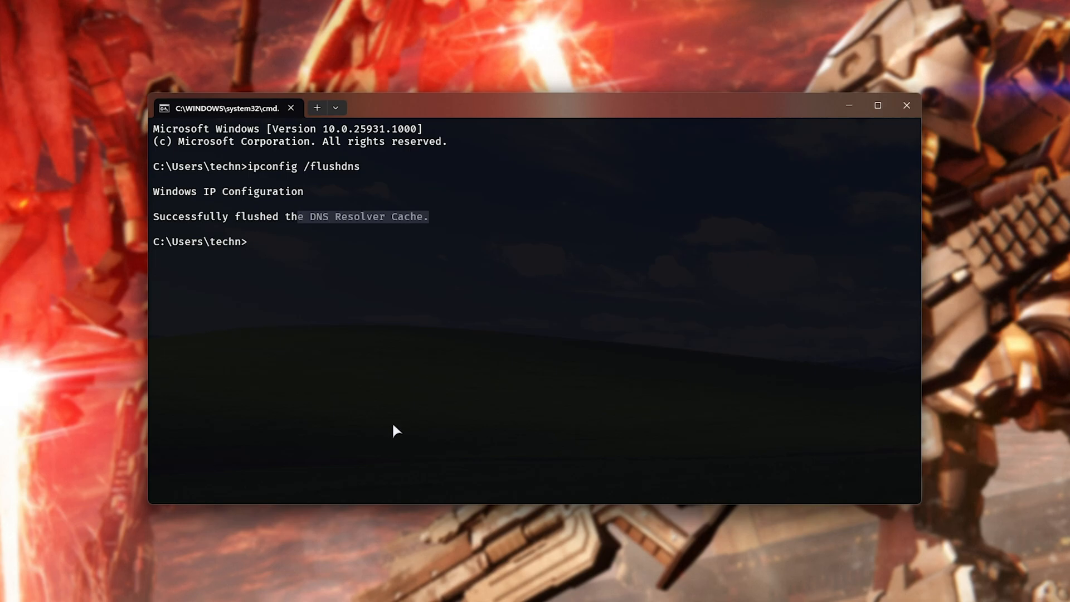
mouse_move(906, 106)
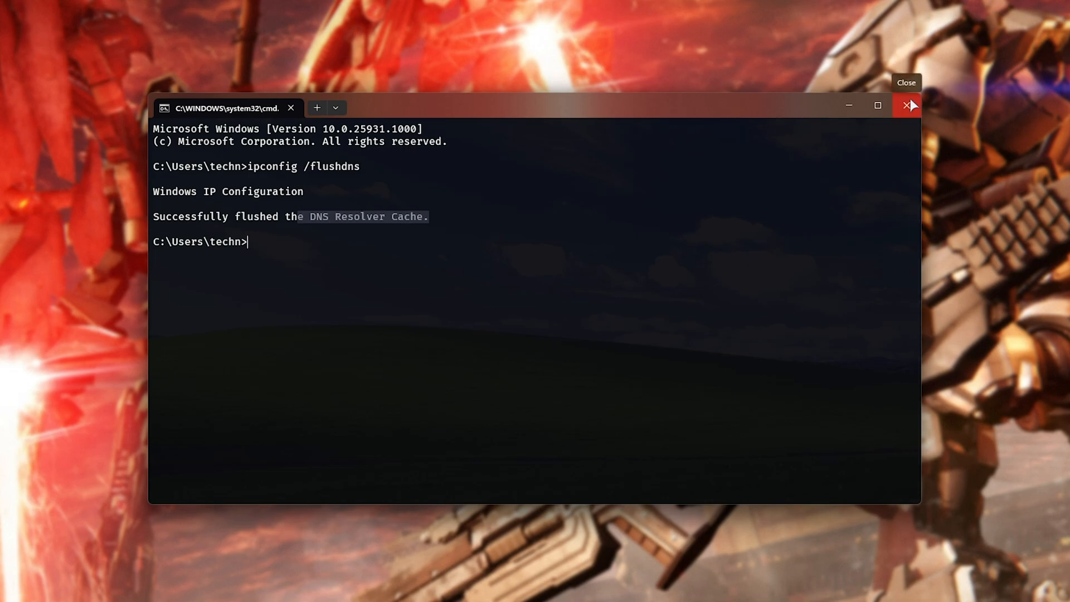
Step: Close the Command Prompt window
click(910, 105)
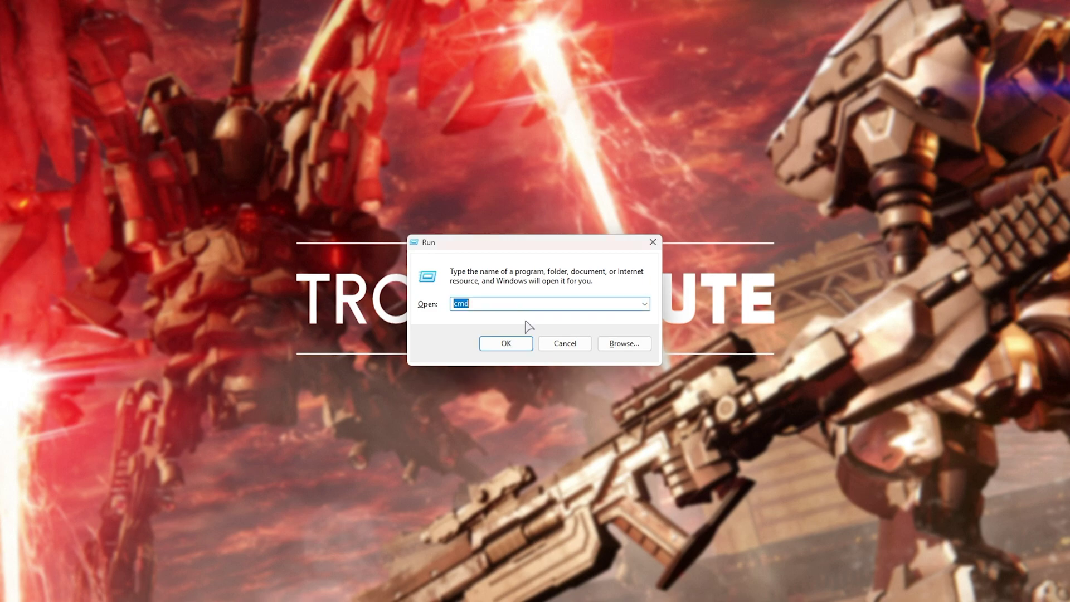
Step: Open %AppData% from Run and rename the EasyAntiCheat folder to EasyAntiCheat6
text(%AppData%)
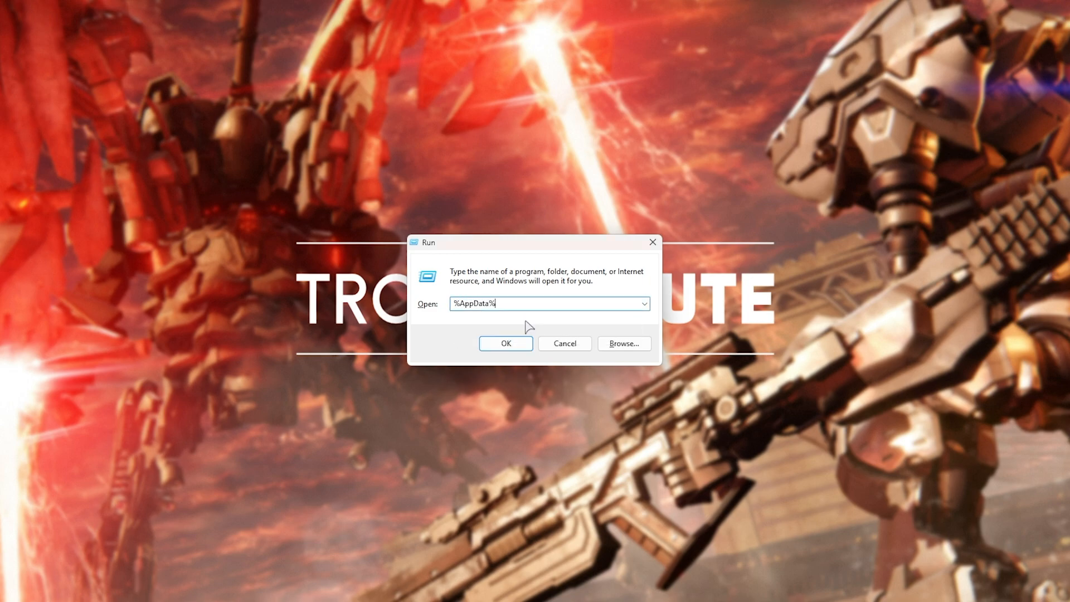
click(505, 343)
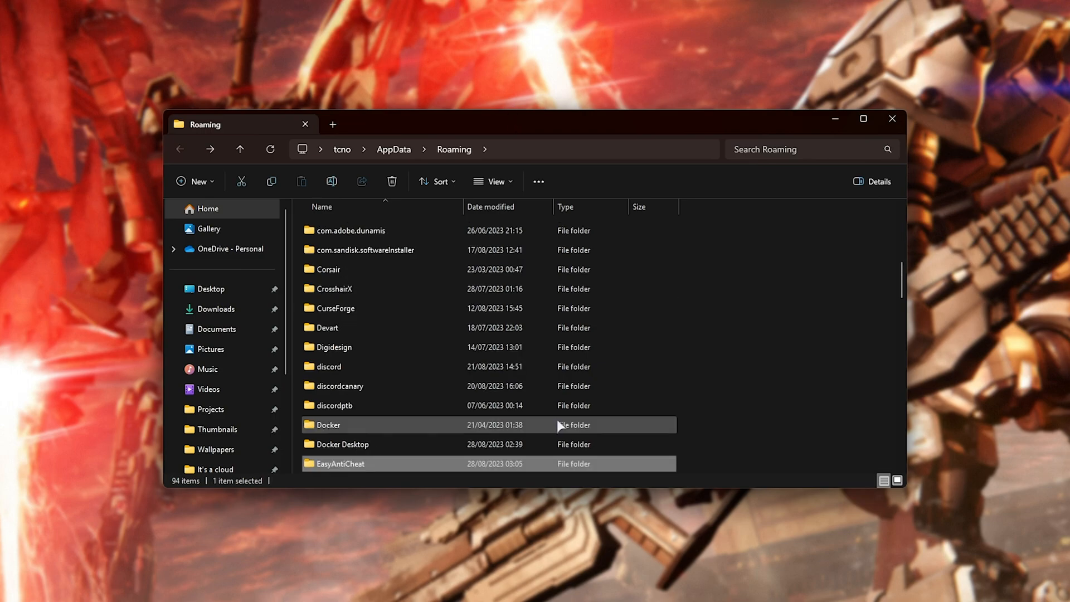
scroll(down, 3)
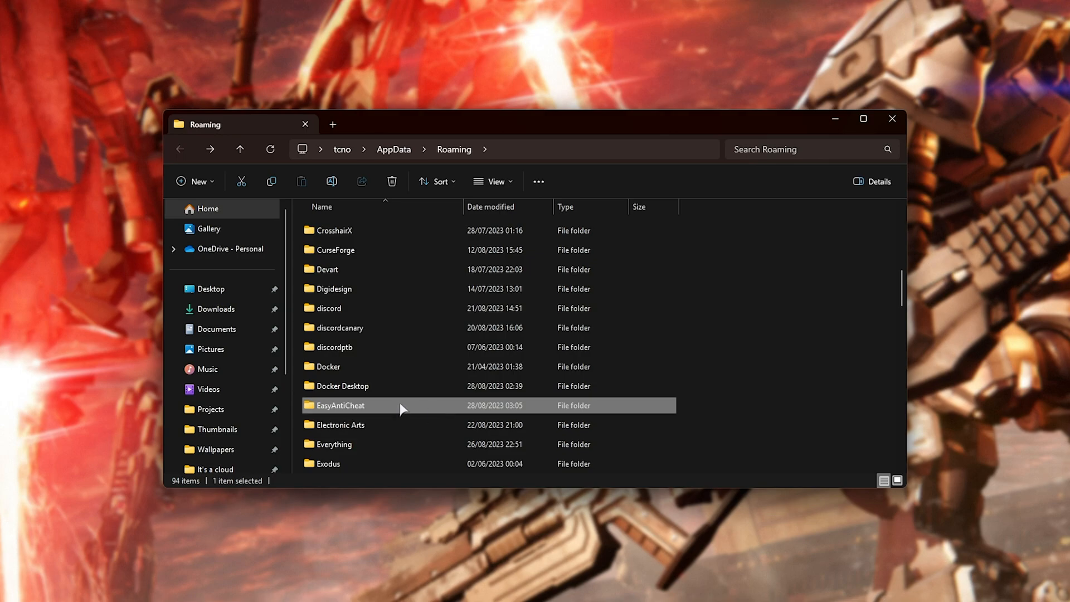
mouse_move(392, 413)
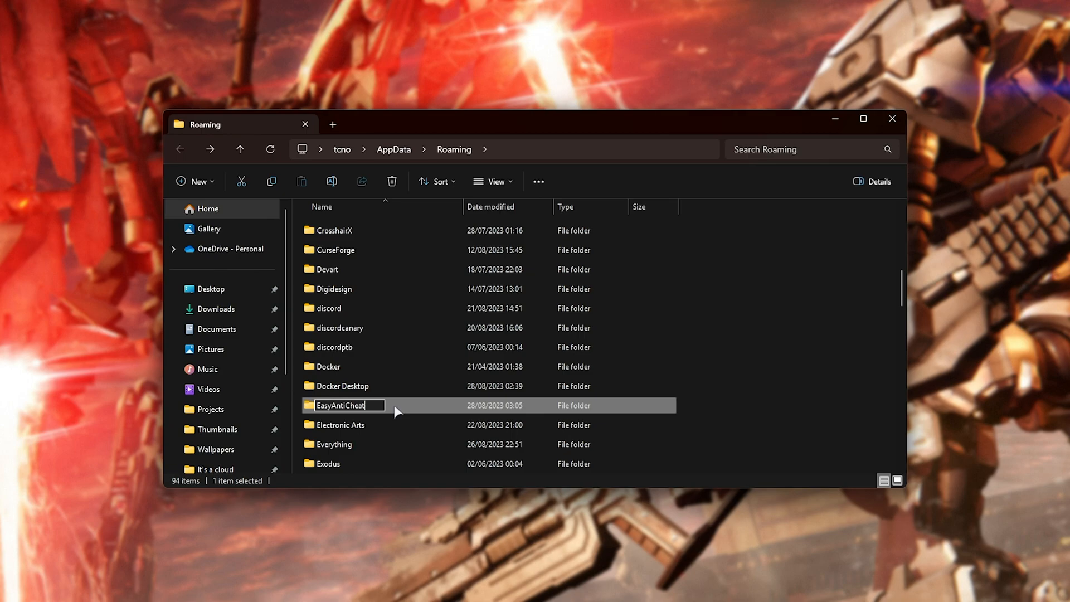
text(6)
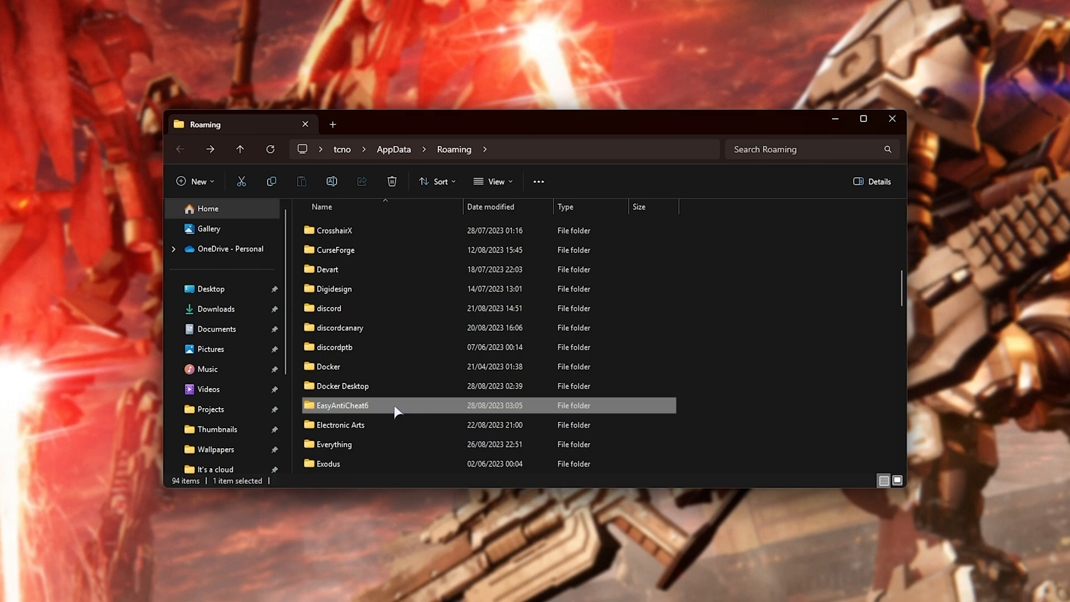
mouse_move(456, 527)
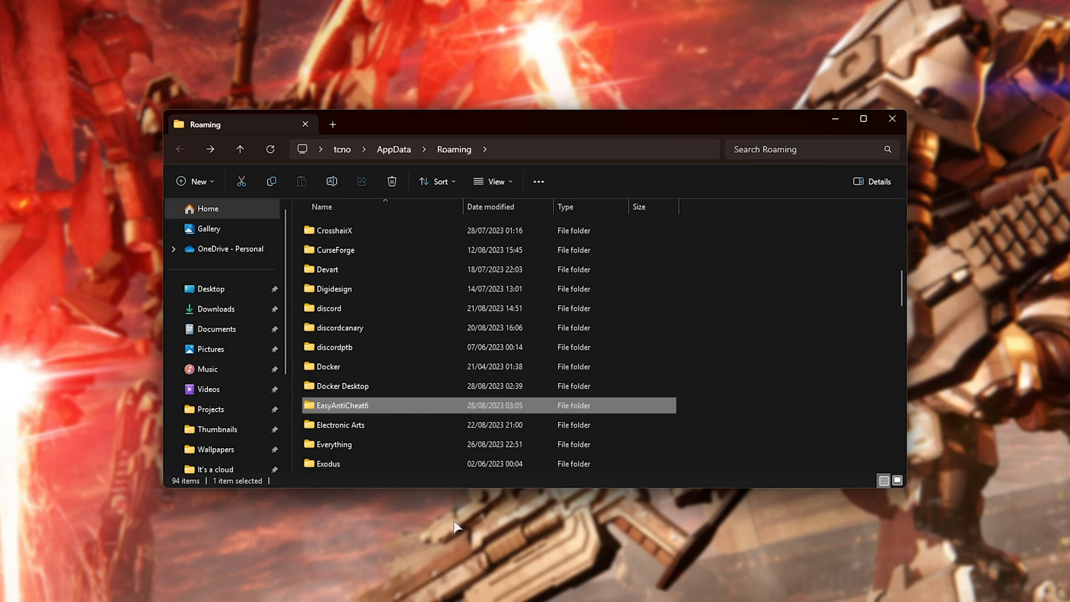
mouse_move(835, 119)
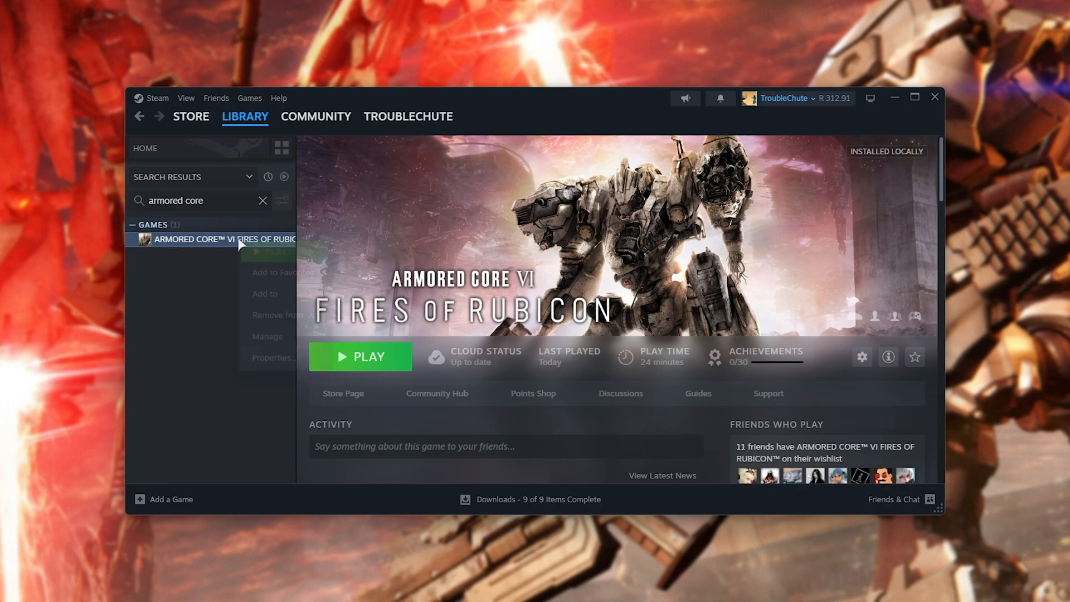
Step: Verify Armored Core VI's files under Properties > Installed Files, then close Properties
click(273, 357)
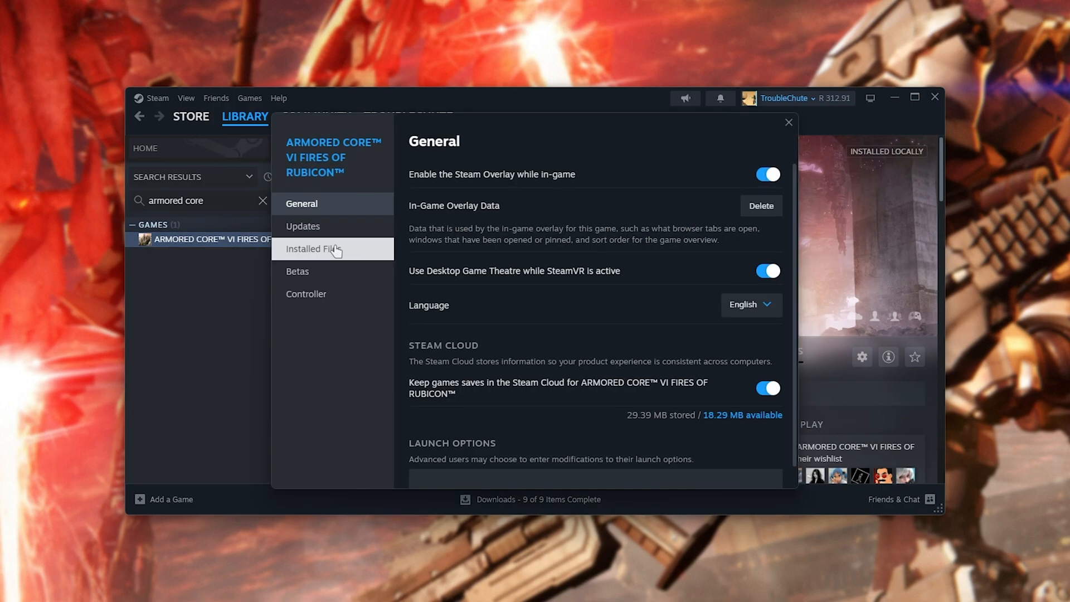
click(314, 249)
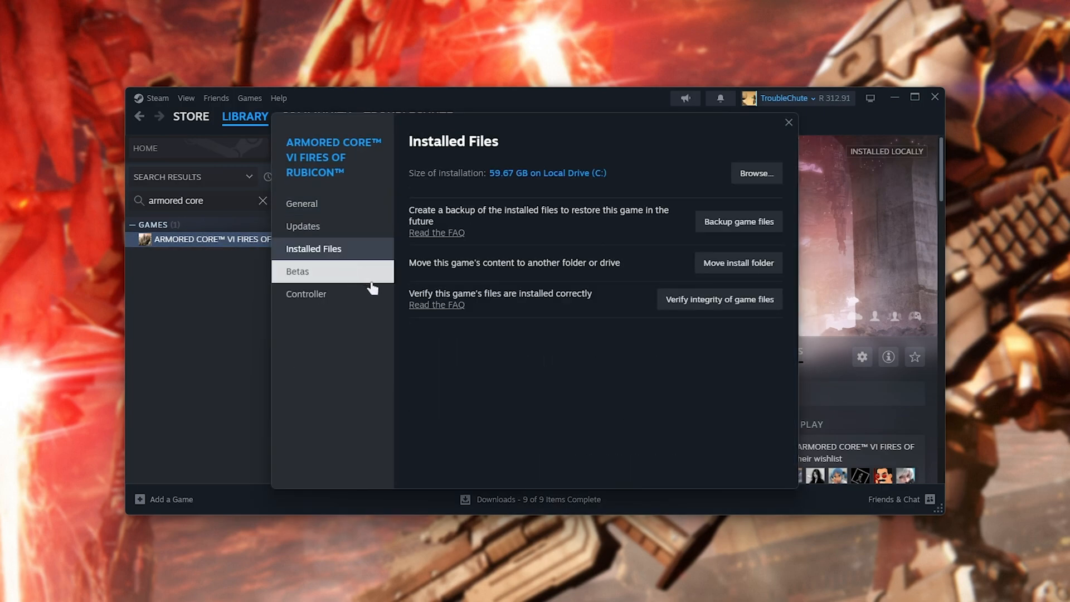
mouse_move(719, 299)
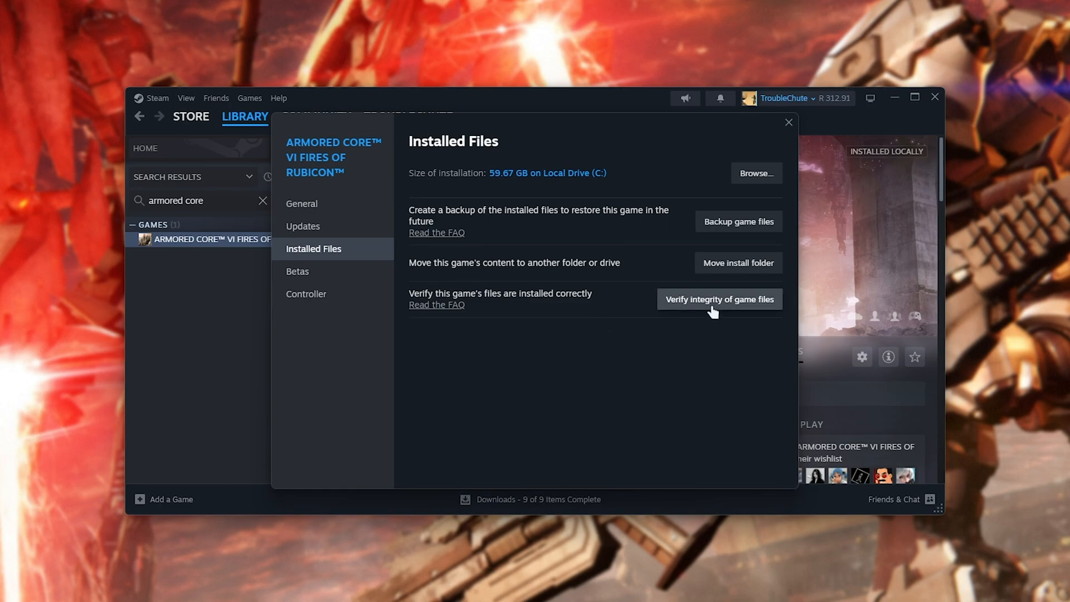
mouse_move(529, 212)
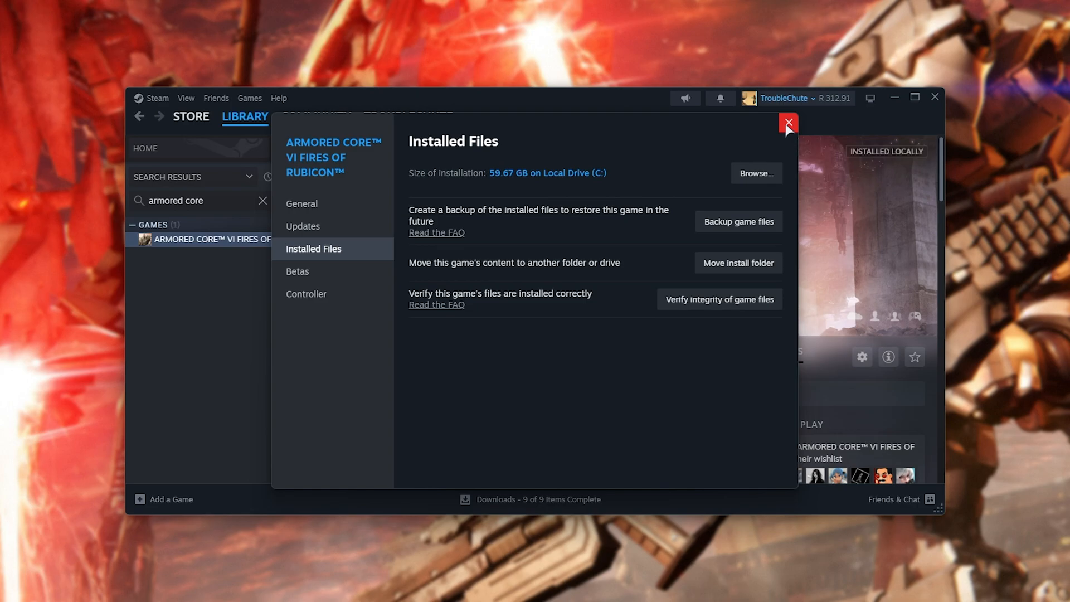
click(787, 123)
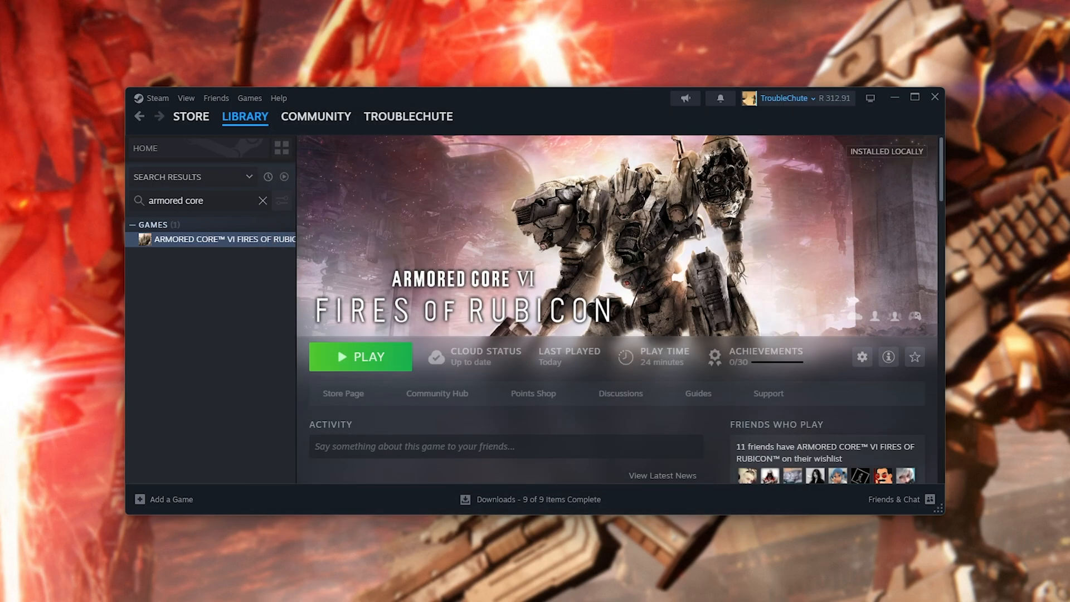